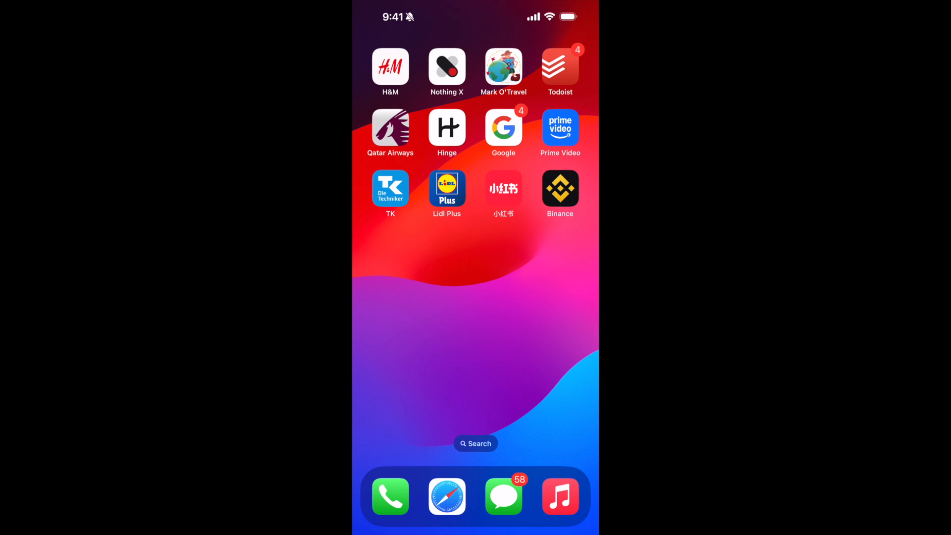
- Launch the 小红书 (RedNote) app from the iOS Home Screen
{"action": "left_click", "coordinate": [502, 188]}
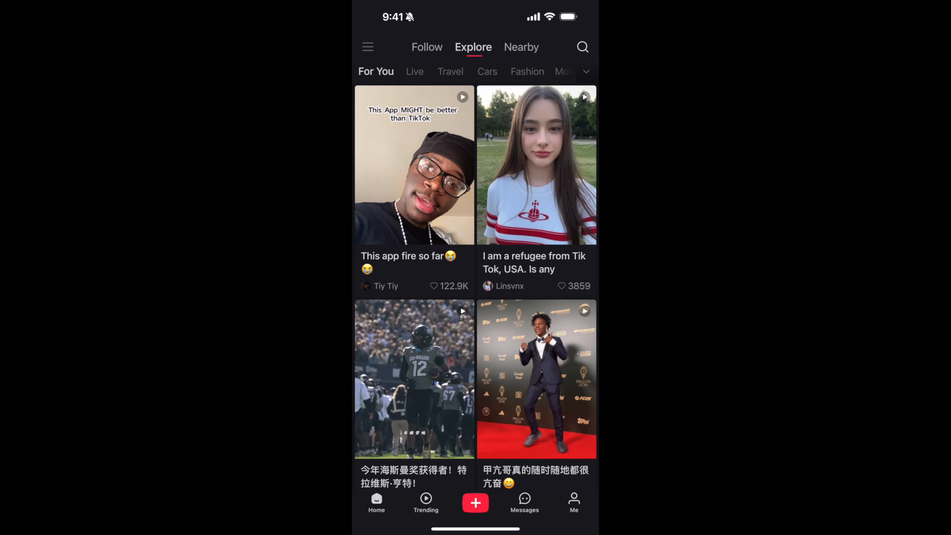
- Open the top-left hamburger menu showing Creator Center, Drafts, History, Orders and Settings
{"action": "left_click", "coordinate": [367, 47]}
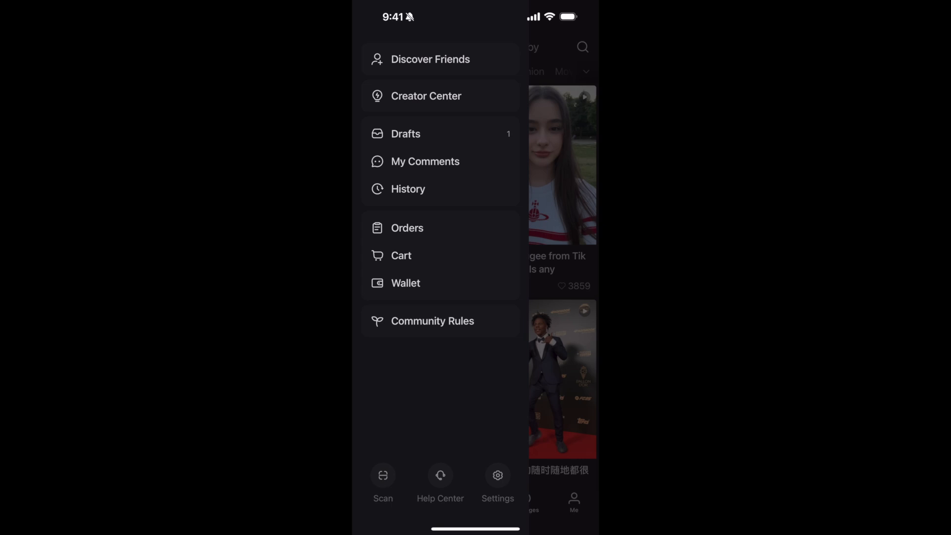
- Go through Settings and Account Security to the Account Cancellation notice
{"action": "left_click", "coordinate": [497, 479]}
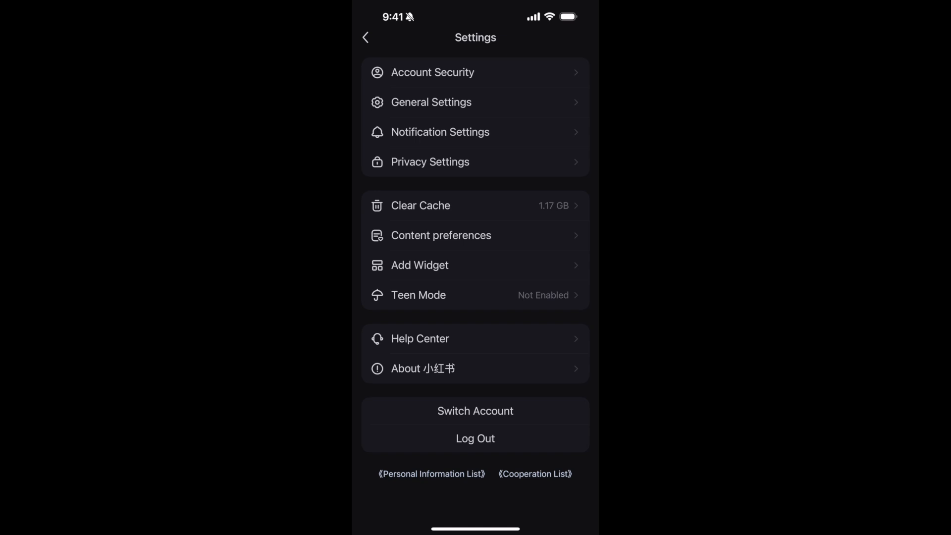
{"action": "left_click", "coordinate": [432, 72]}
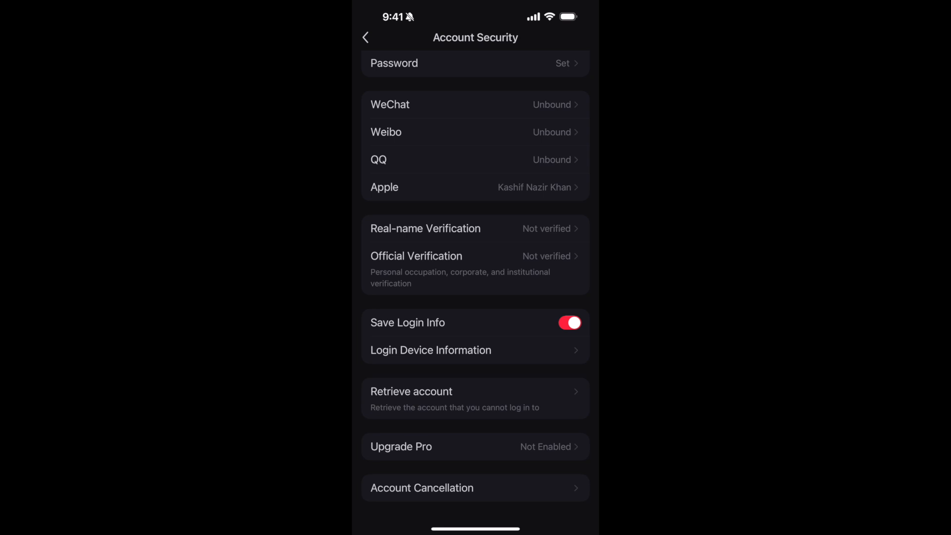
{"action": "left_click", "coordinate": [421, 487]}
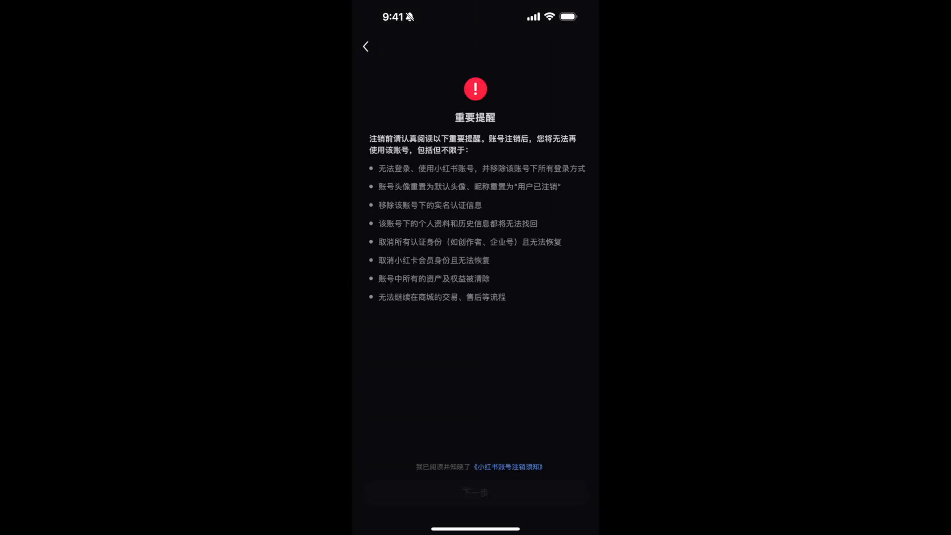
- Tick 'I have read and understood' and continue to the cancellation reason form
{"action": "left_click", "coordinate": [410, 467]}
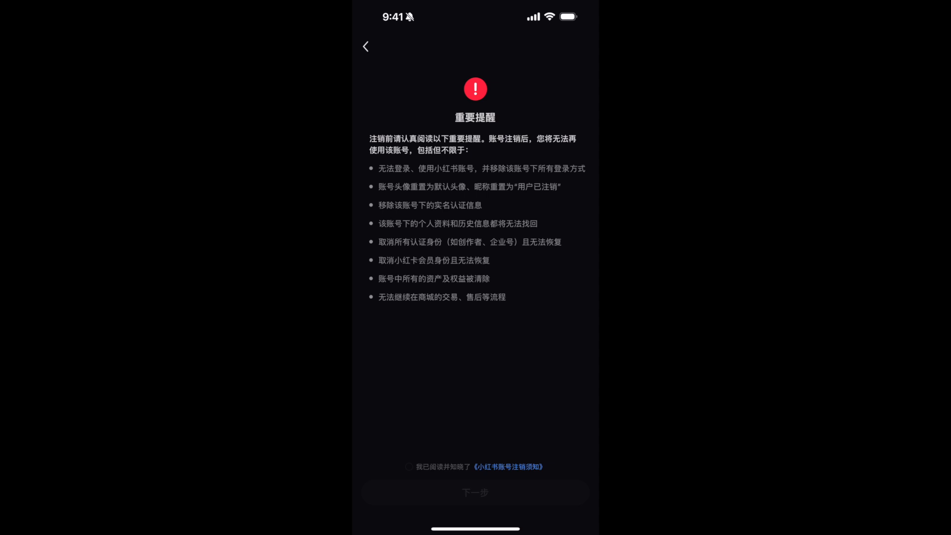
{"action": "left_click", "coordinate": [408, 467]}
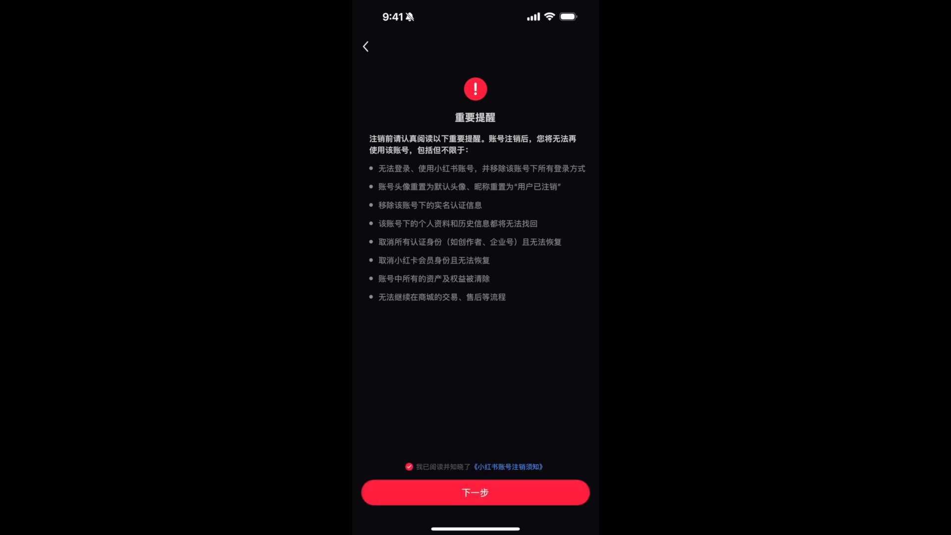
{"action": "left_click", "coordinate": [475, 491]}
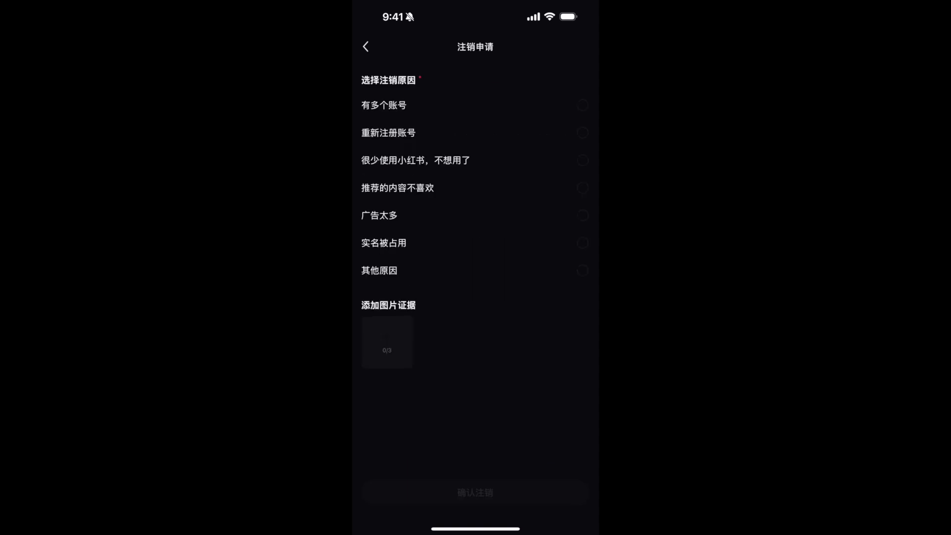